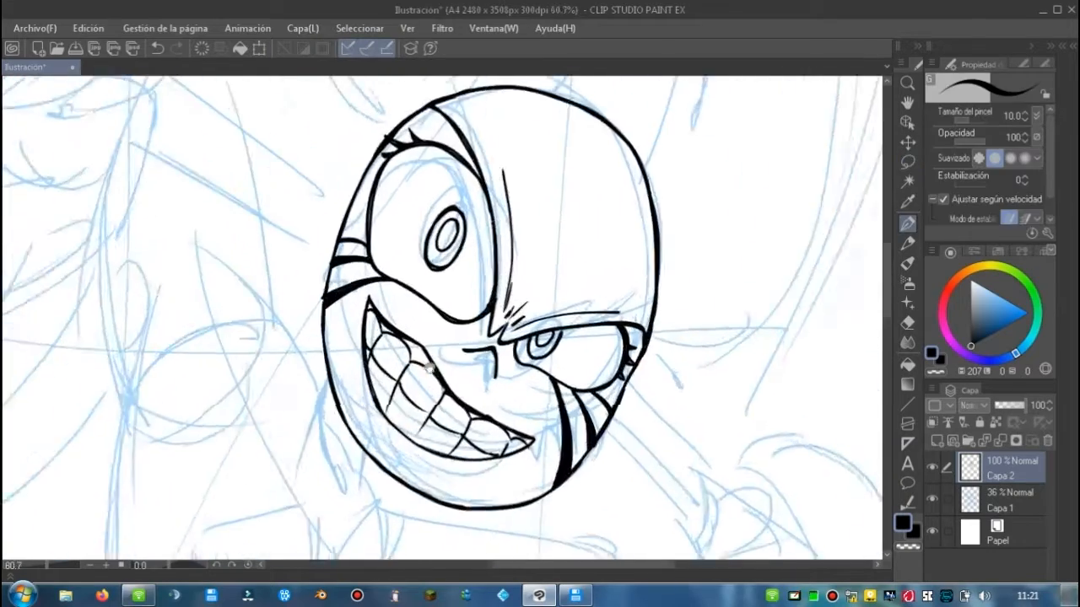
# Step: Ink Spinel's face outlines, eyes and teeth in bold black over the blue sketch
pyautogui.scroll(-3)
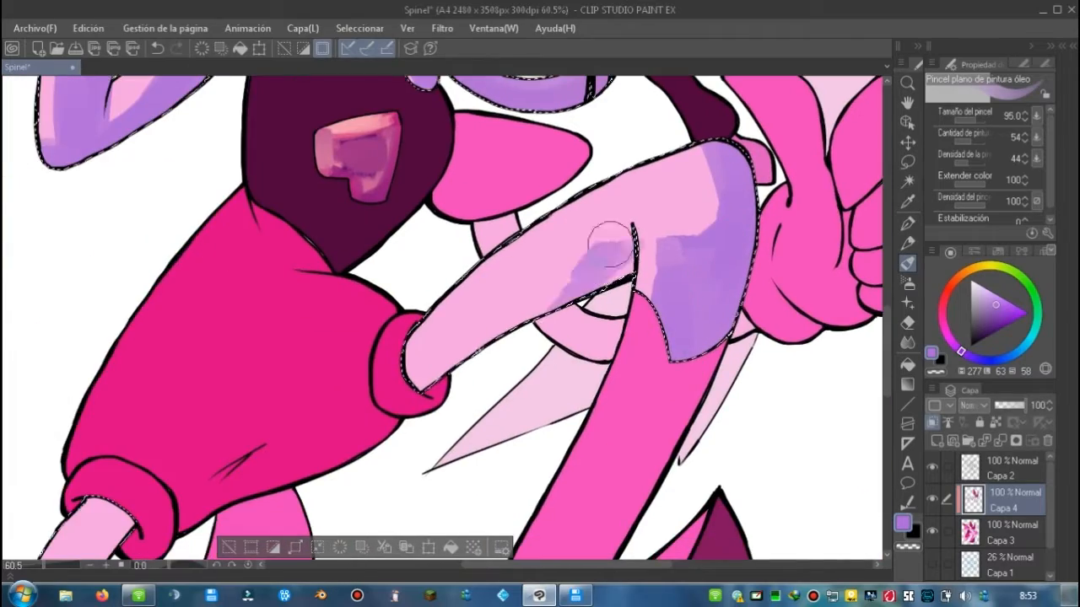
# Step: Switch between pen and oil paint brush to shade the thumbs-up hand, legs and face purple
pyautogui.click(908, 223)
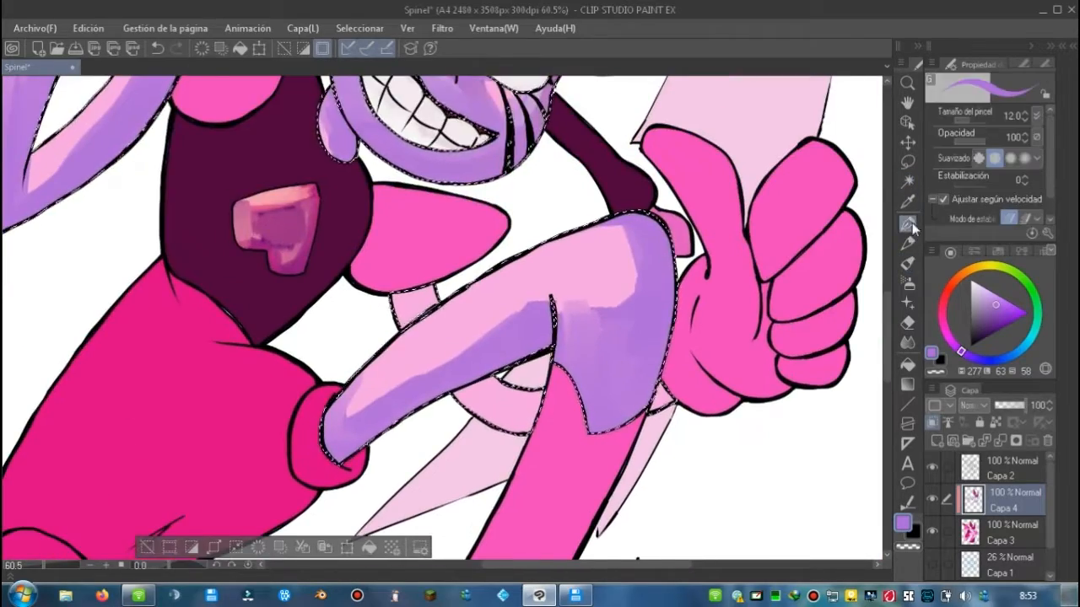
pyautogui.click(908, 244)
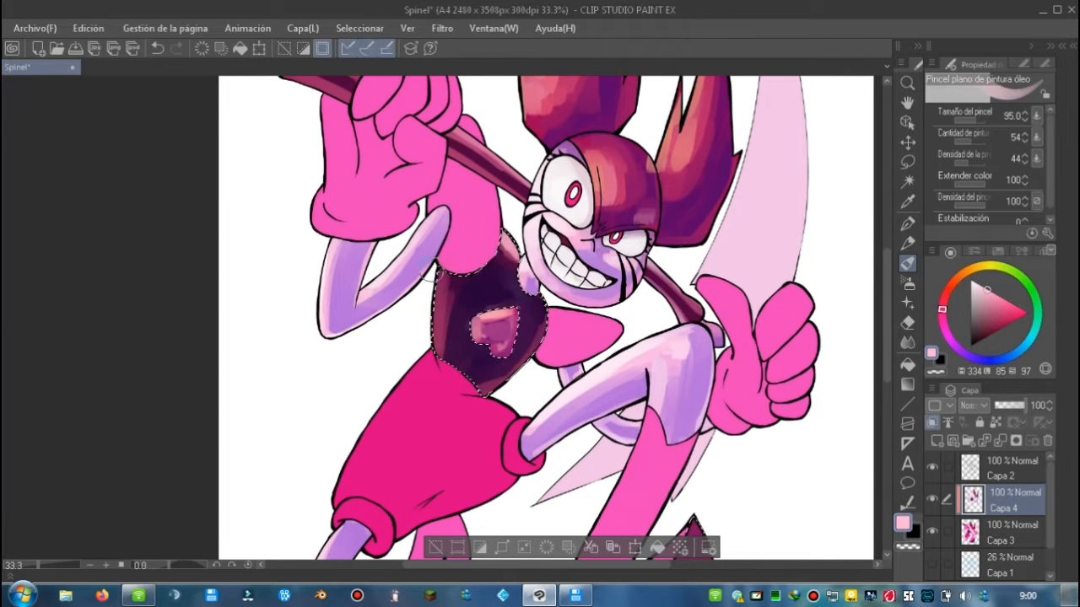
# Step: Brush a darker purple tone over the figure and review the hands and lower legs
pyautogui.scroll(-3)
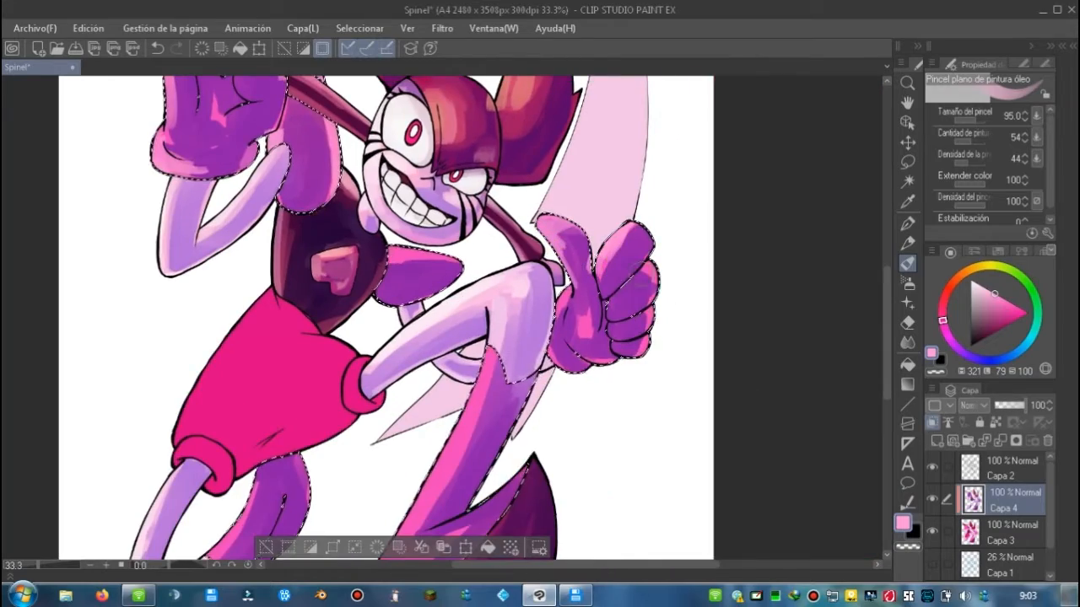
pyautogui.scroll(-3)
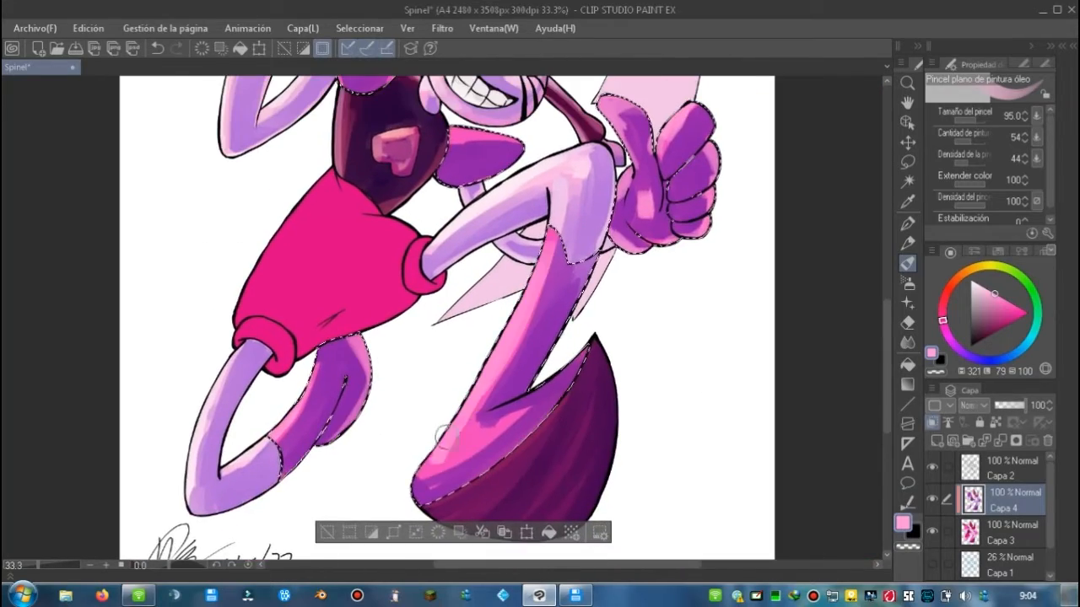